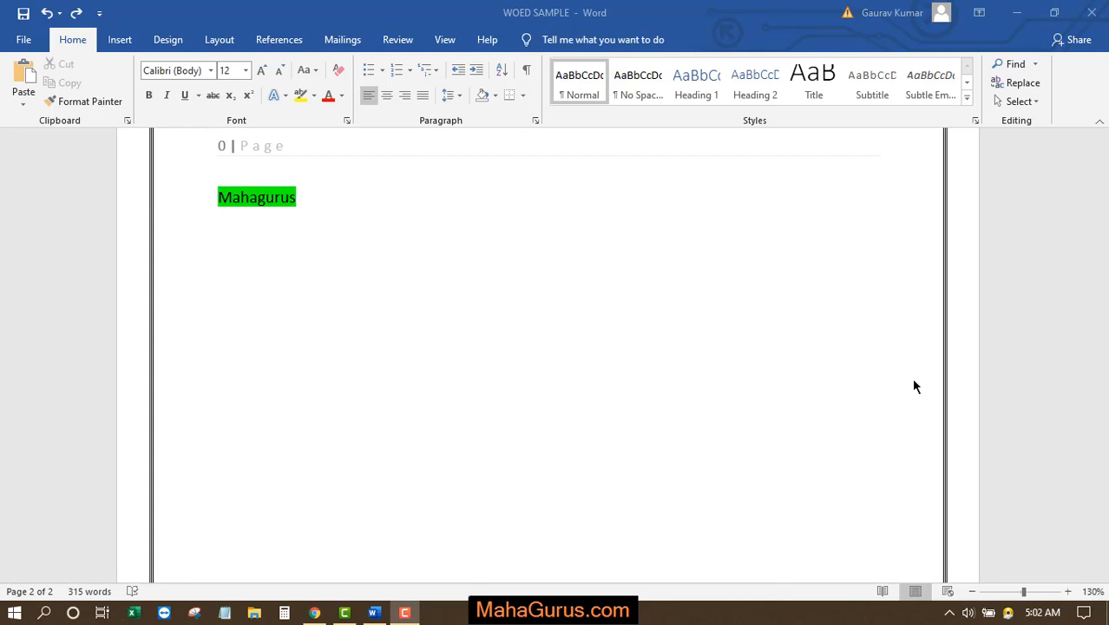
mouse_move(468, 302)
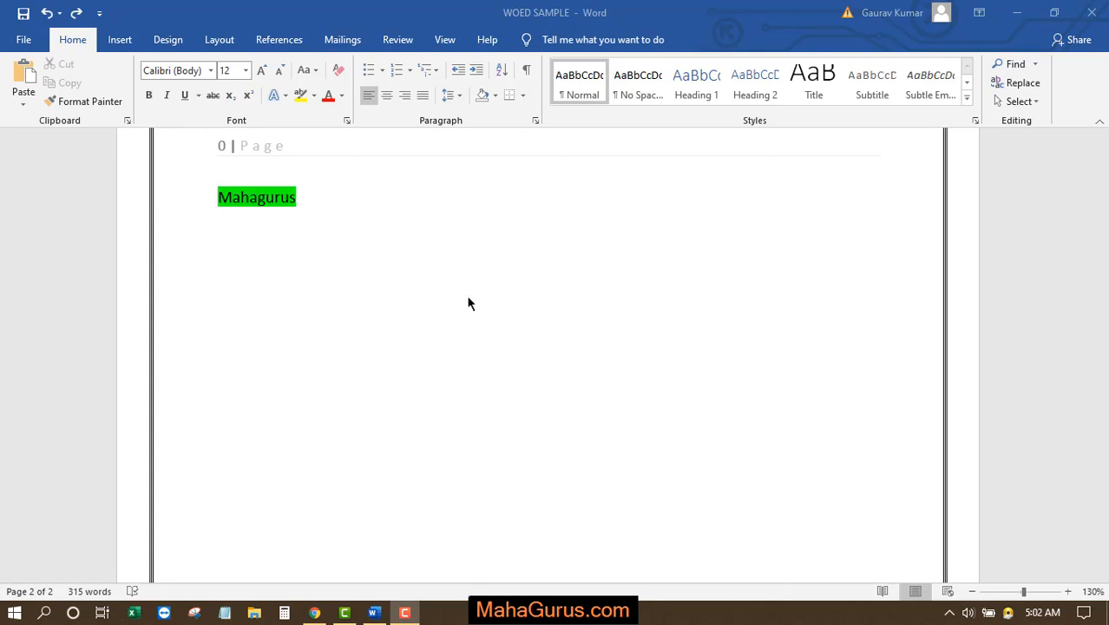
Place the insertion point on the empty line below the highlighted 'Mahagurus' heading
left_click(219, 240)
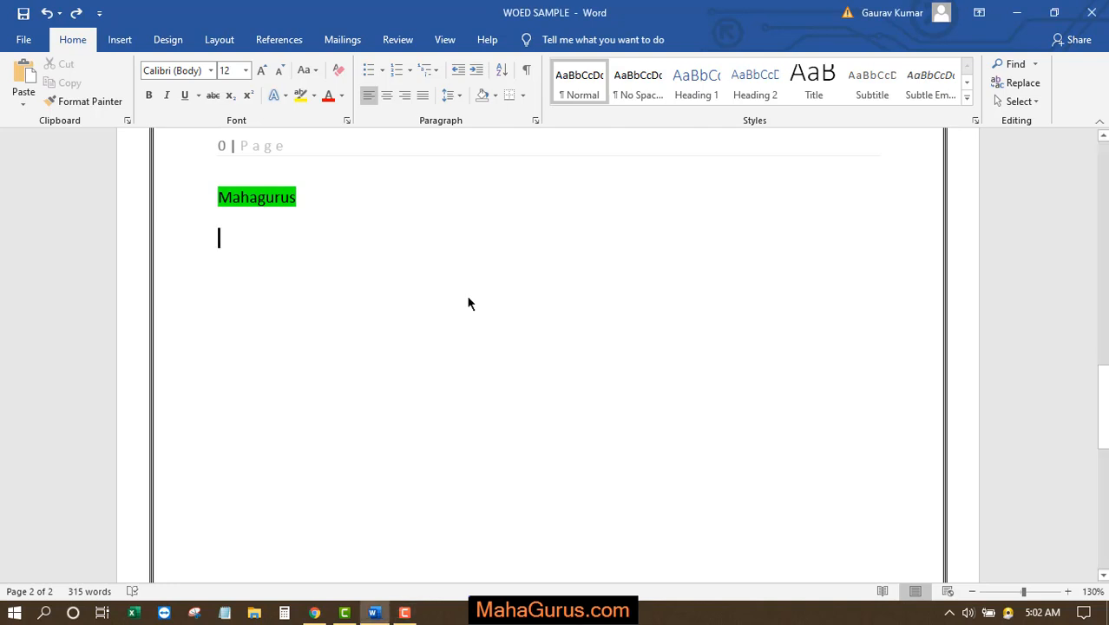
Enter 'Welcome' and prefix it with '*' so AutoFormat turns it into a bulleted item
type("Welcome")
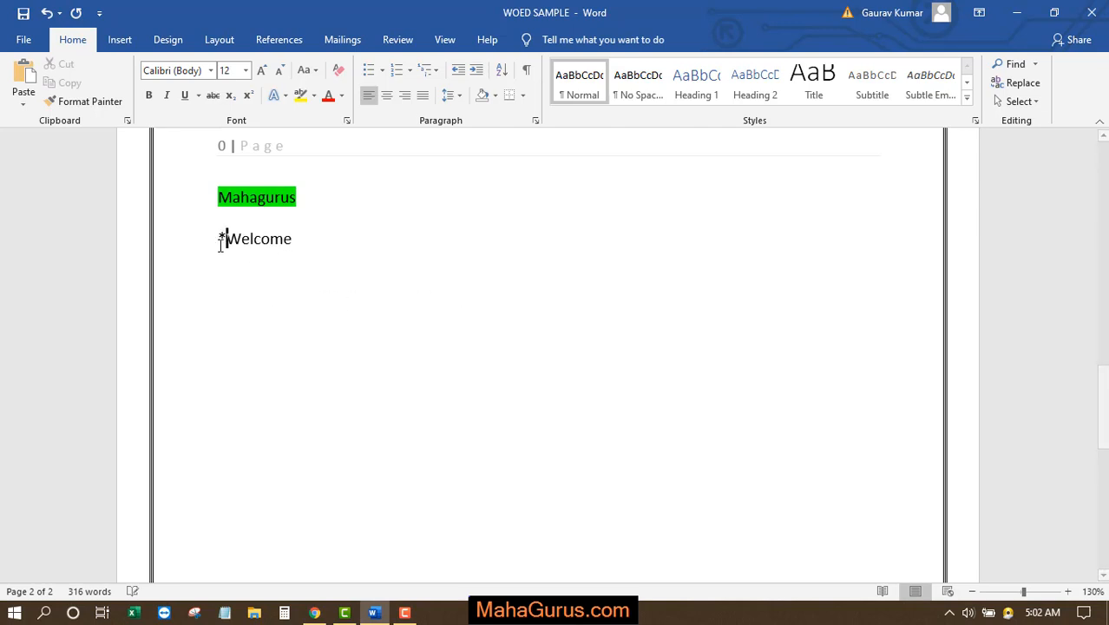
left_click(368, 69)
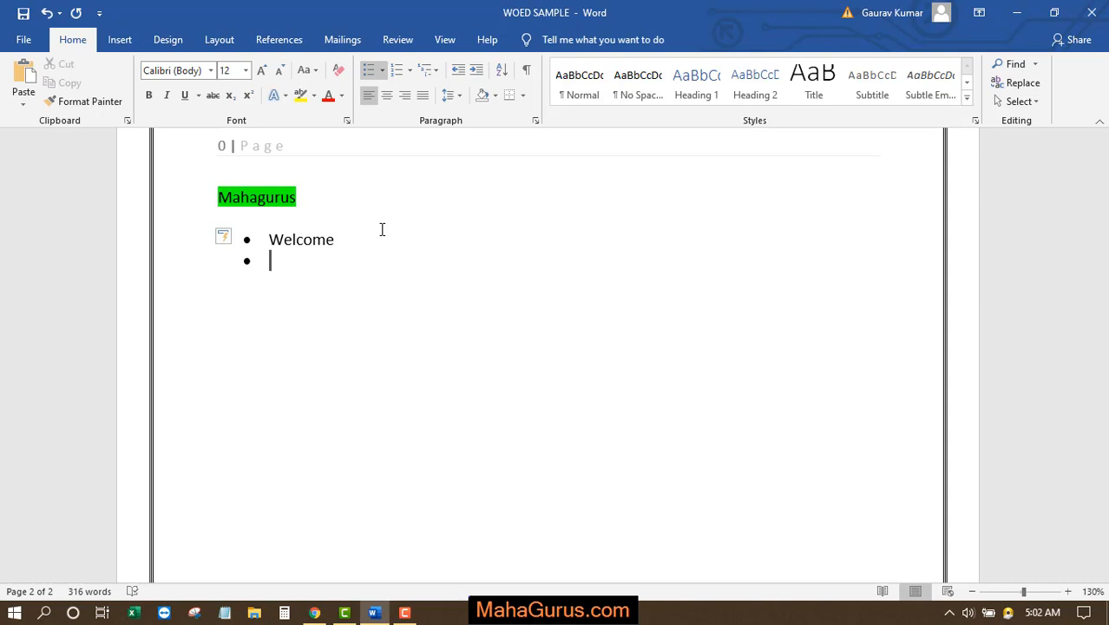
type("*")
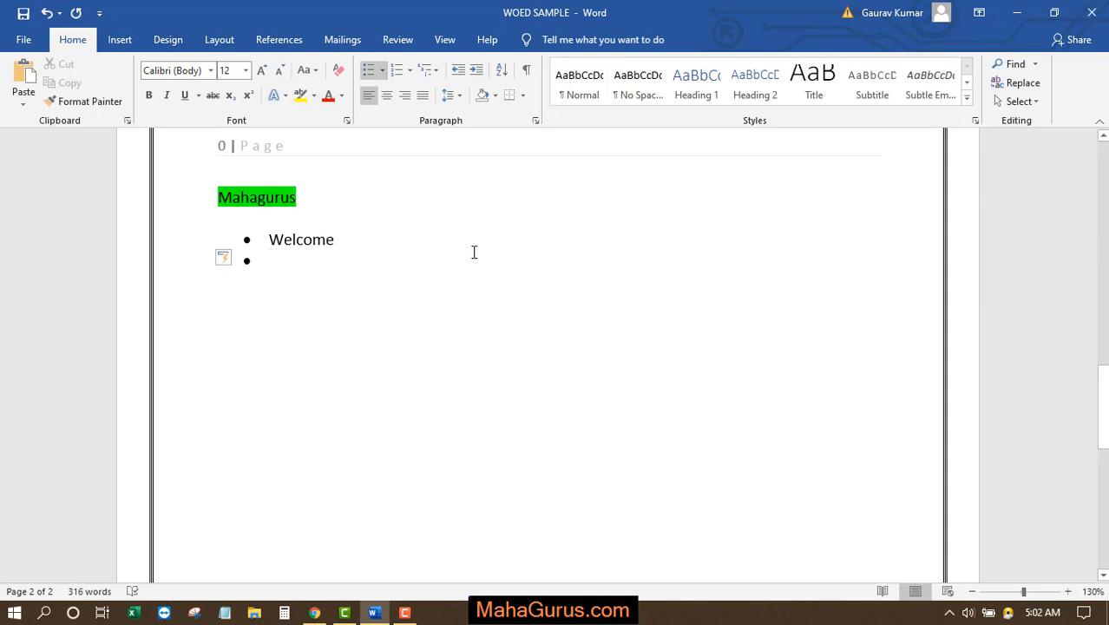
left_click(278, 262)
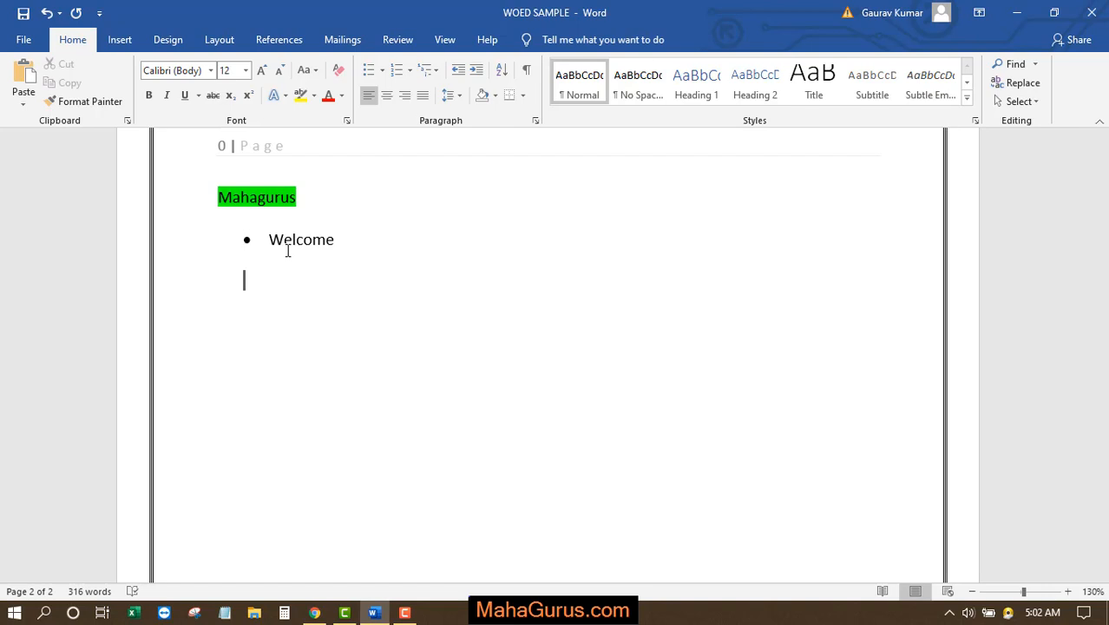
Write 'Please share this video' and 'Subscribe to our You tube channel.' as bulleted items under 'Welcome'
type("Please share this vid")
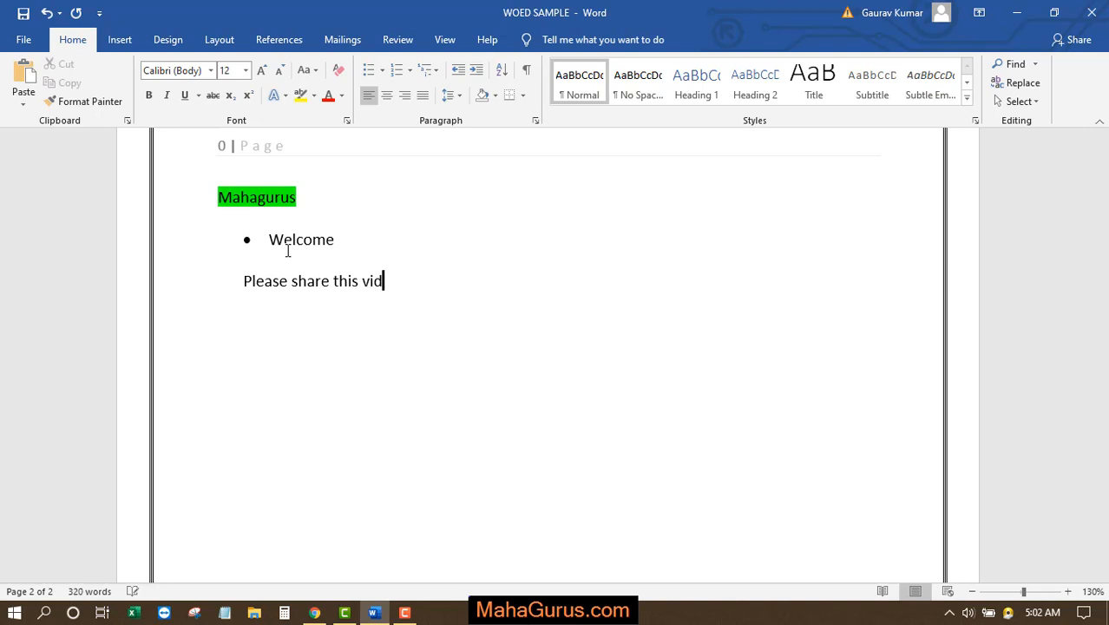
type("eo")
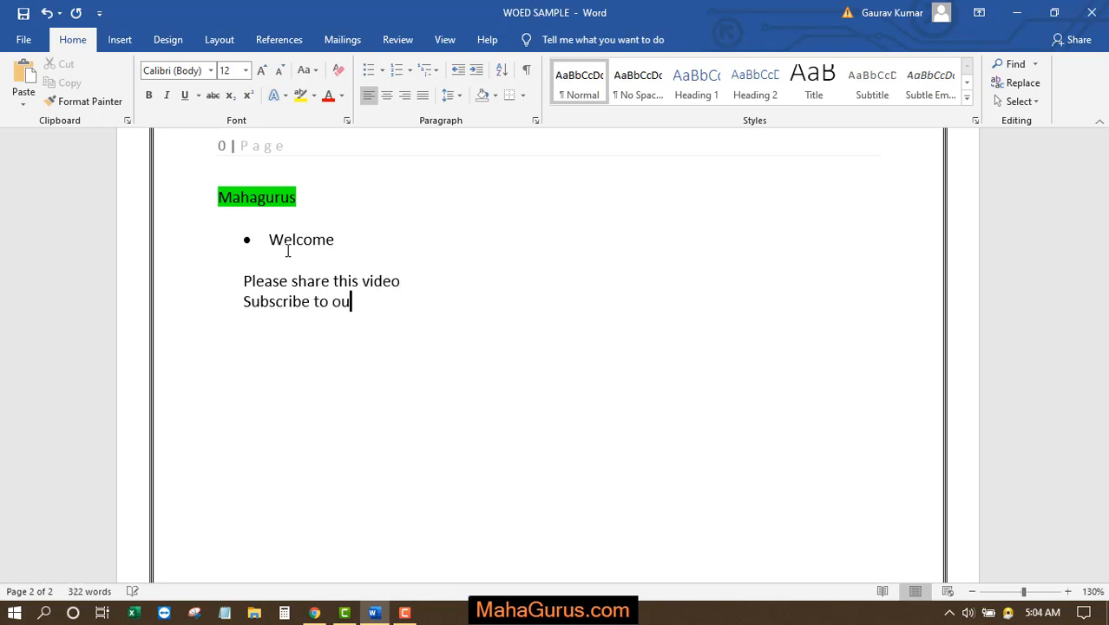
type("youtube")
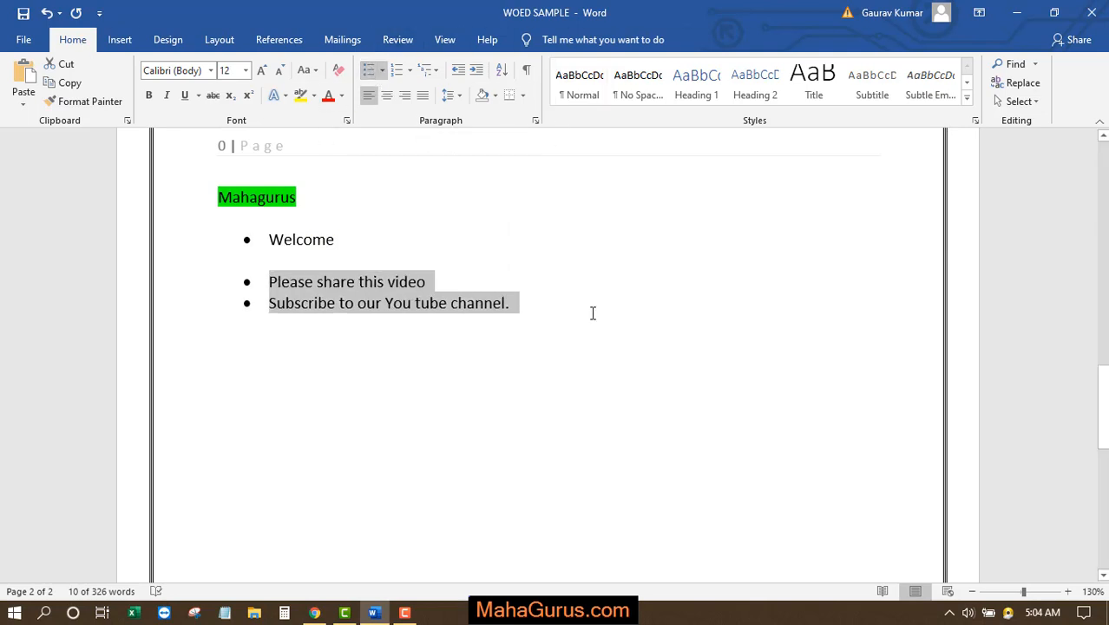
left_click(295, 293)
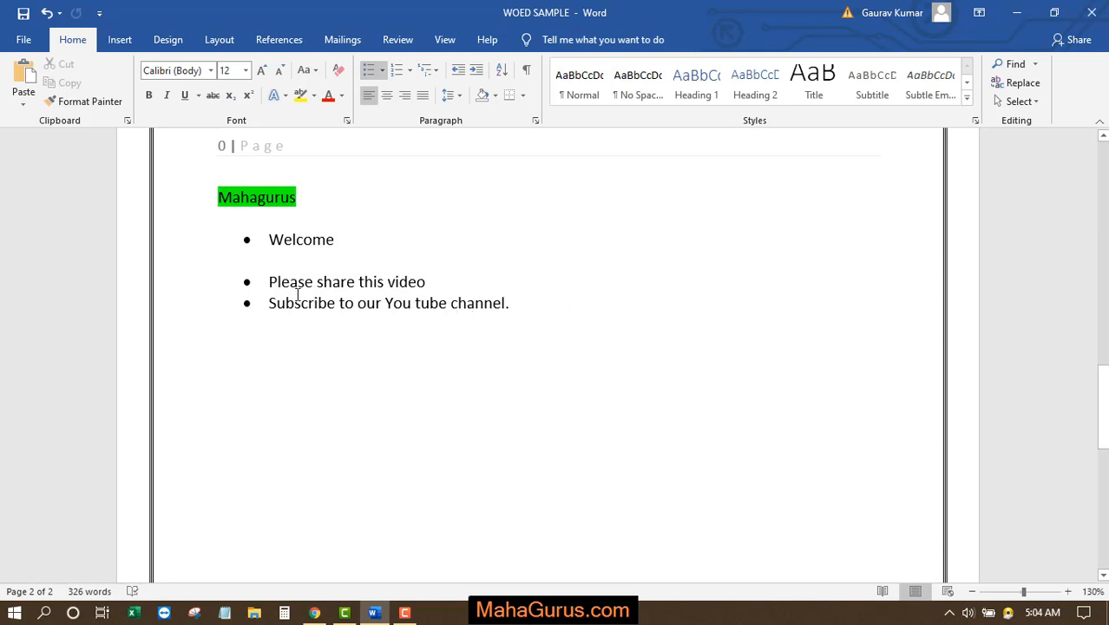